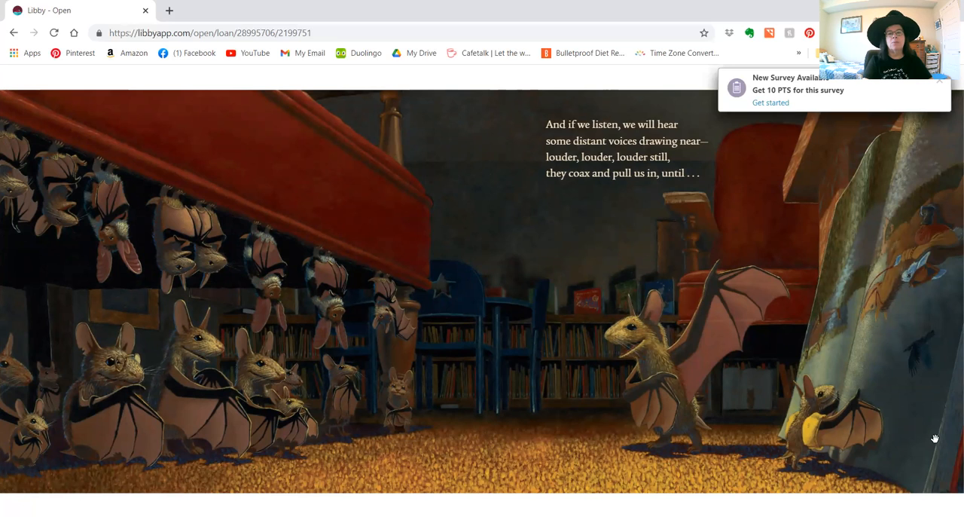
Step: Advance the picture book to its final spread with the closing verse and author biography
{"action": "left_click", "coordinate": [934, 301]}
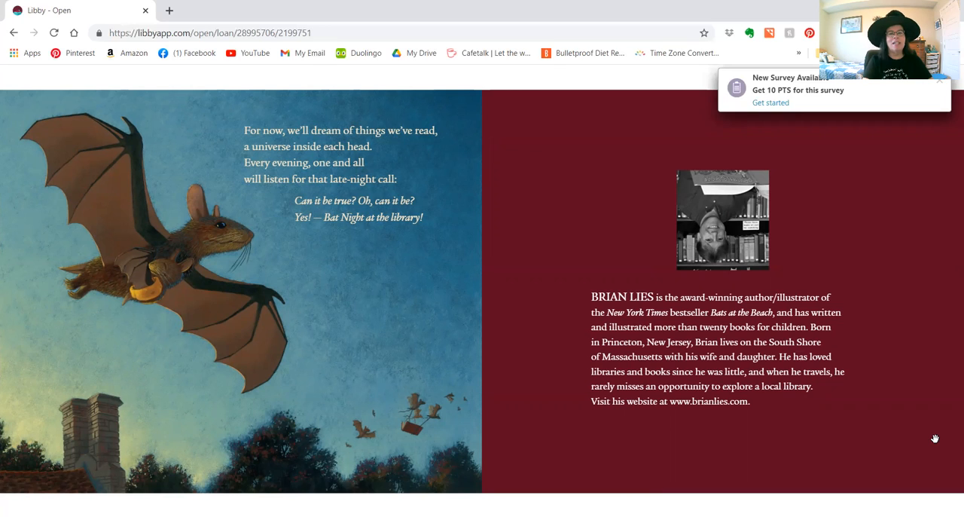
{"action": "mouse_move", "coordinate": [253, 404]}
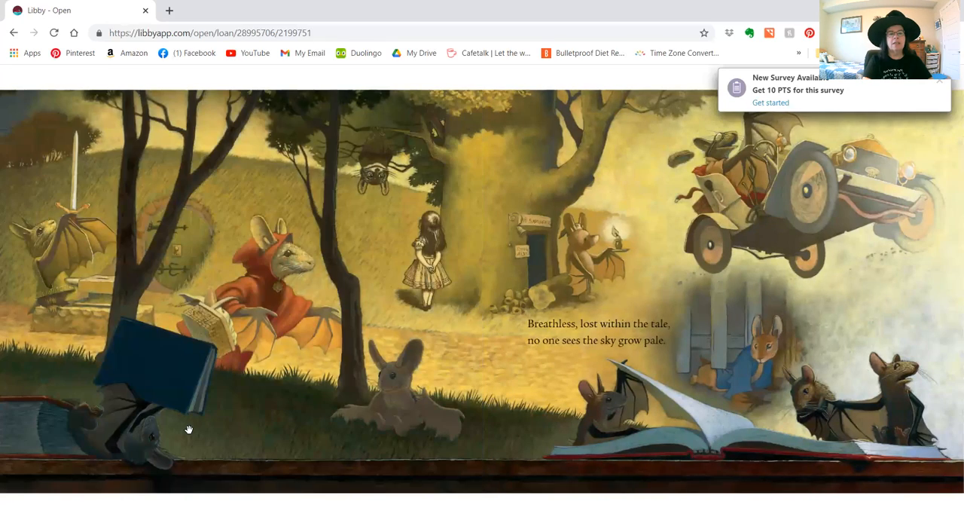
{"action": "mouse_move", "coordinate": [254, 285]}
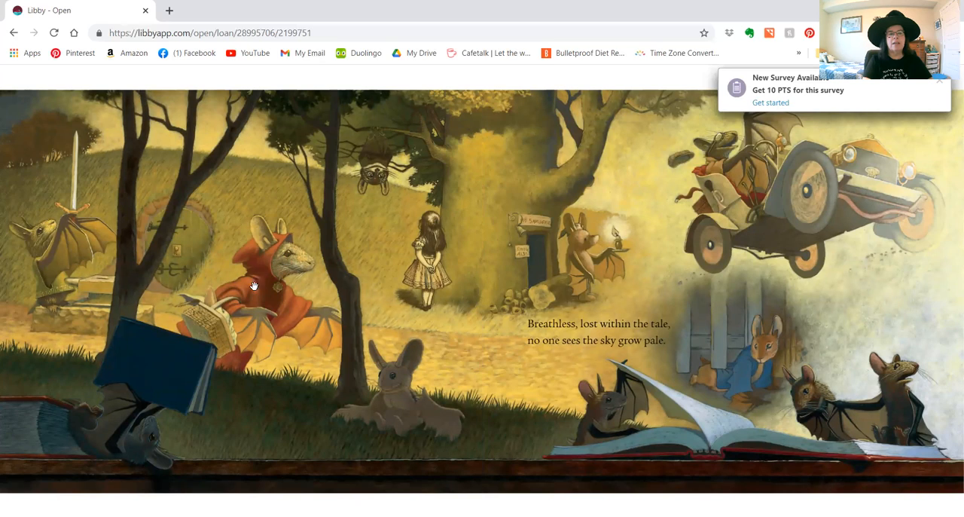
{"action": "mouse_move", "coordinate": [265, 360]}
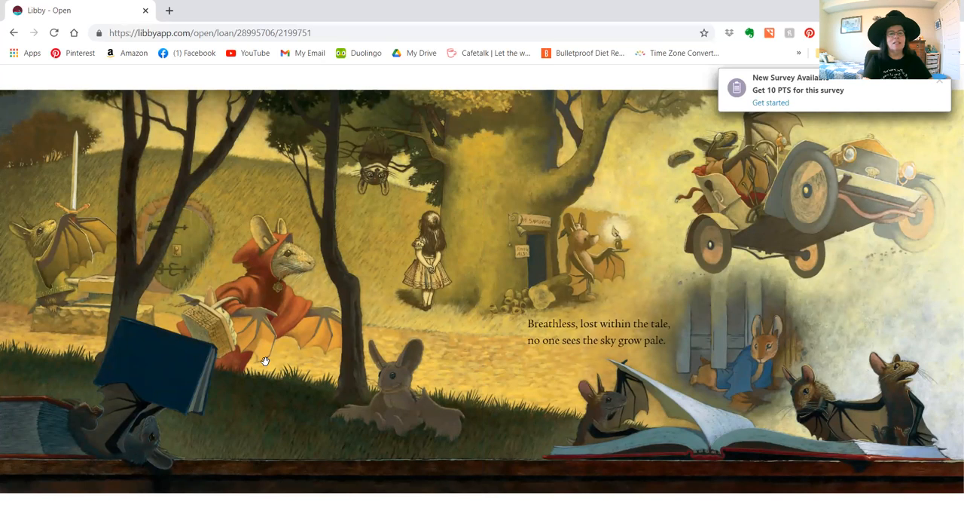
{"action": "mouse_move", "coordinate": [579, 398]}
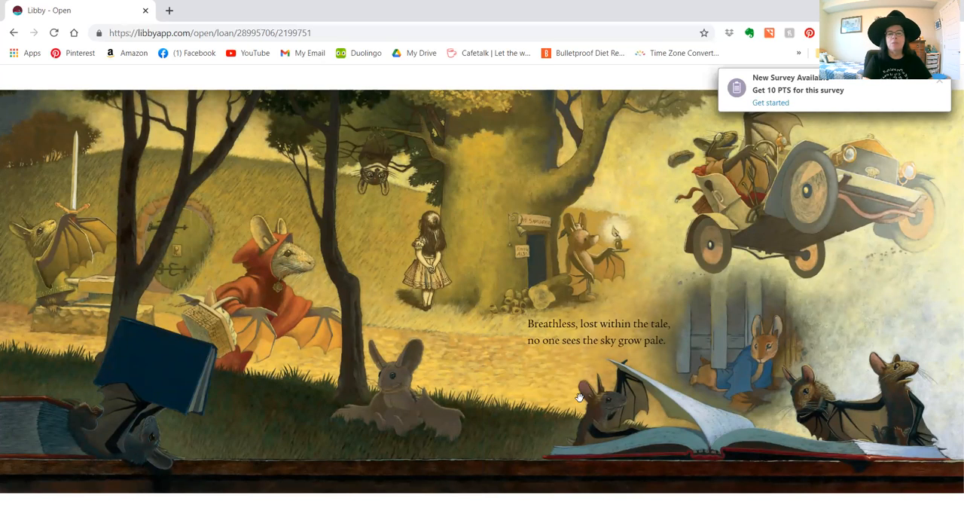
{"action": "mouse_move", "coordinate": [724, 360]}
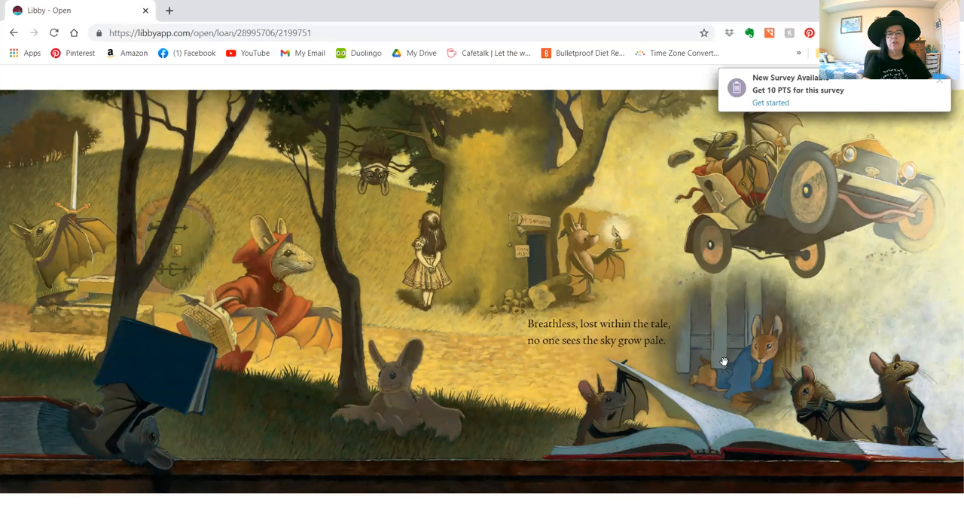
{"action": "mouse_move", "coordinate": [791, 391]}
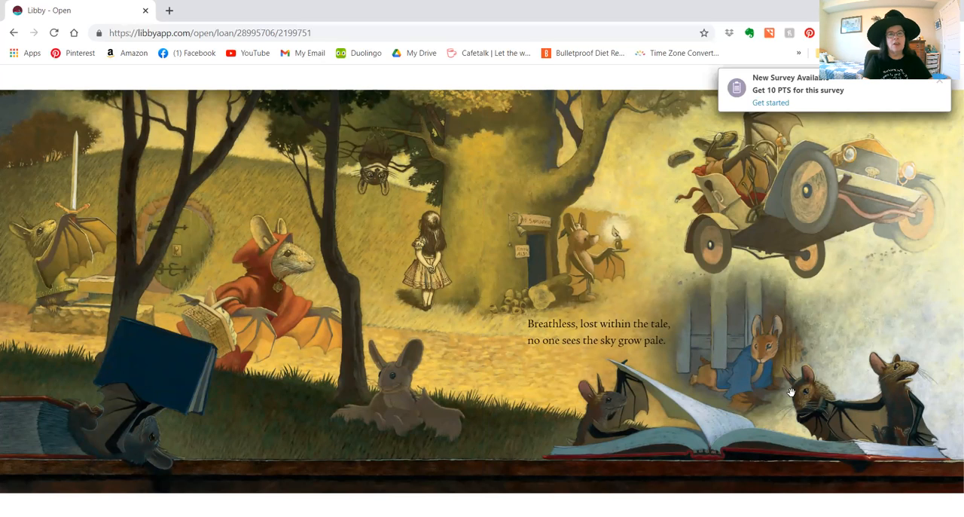
{"action": "mouse_move", "coordinate": [827, 389]}
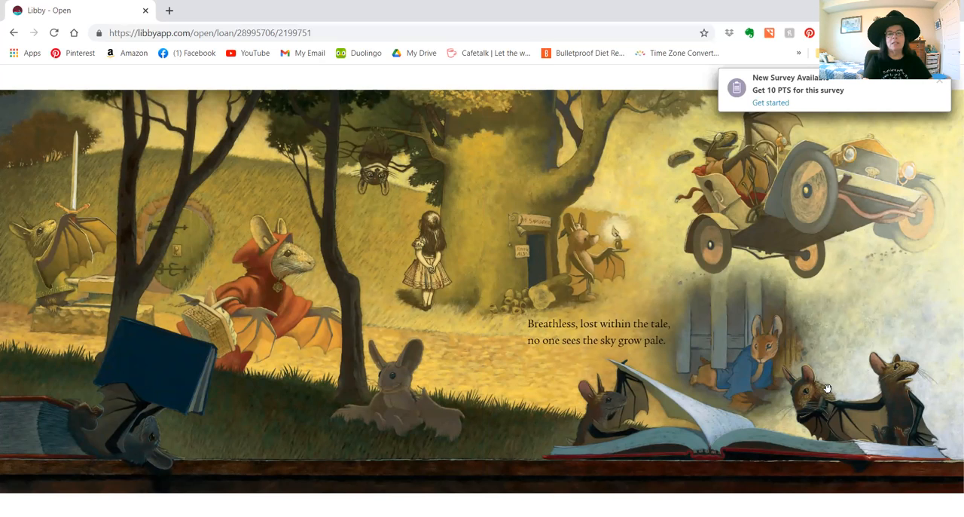
{"action": "mouse_move", "coordinate": [603, 369]}
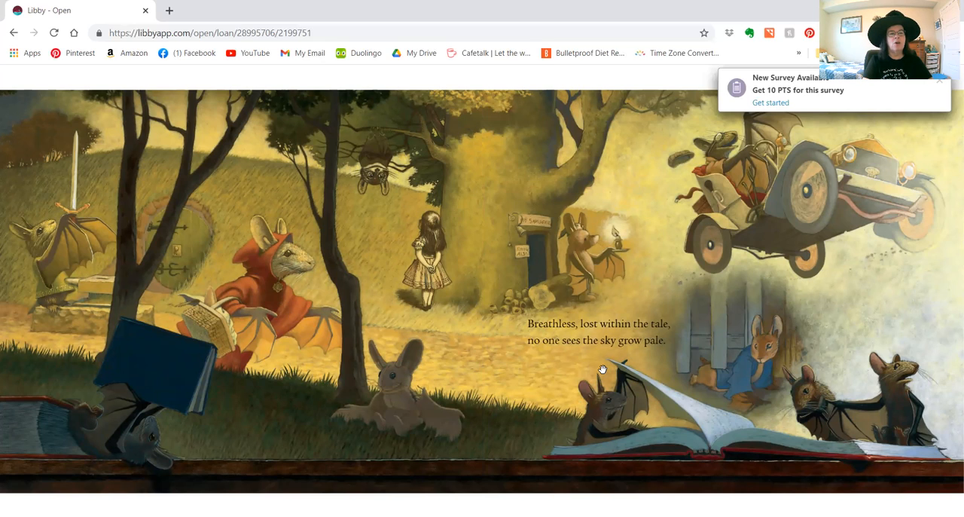
{"action": "mouse_move", "coordinate": [359, 343]}
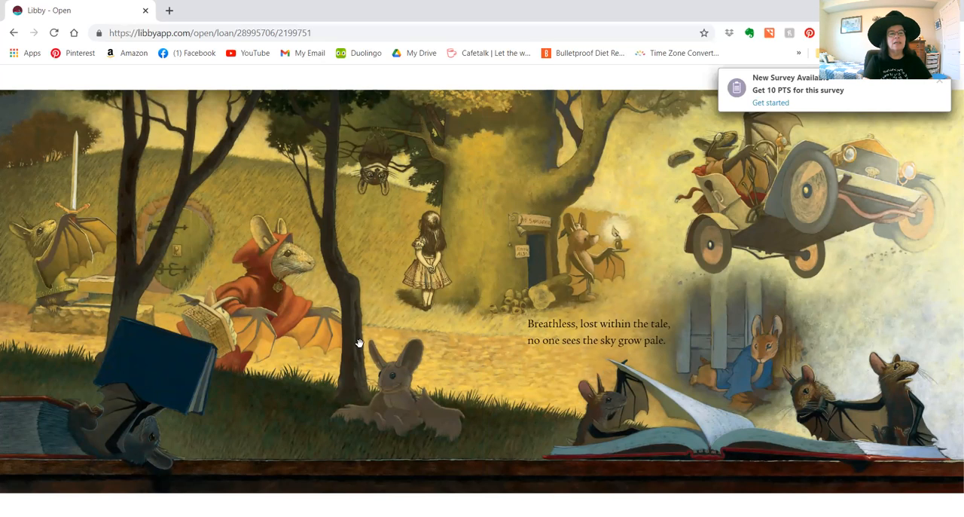
{"action": "mouse_move", "coordinate": [67, 134]}
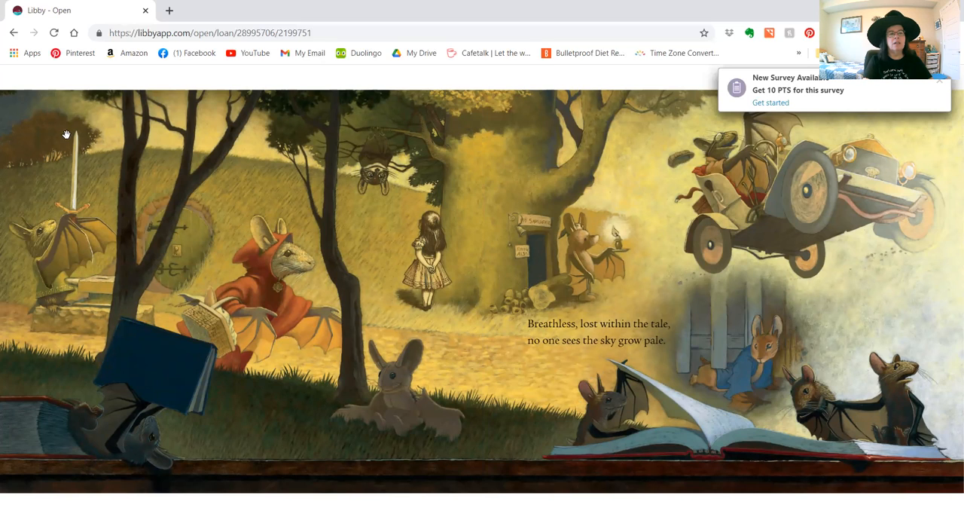
{"action": "mouse_move", "coordinate": [461, 354]}
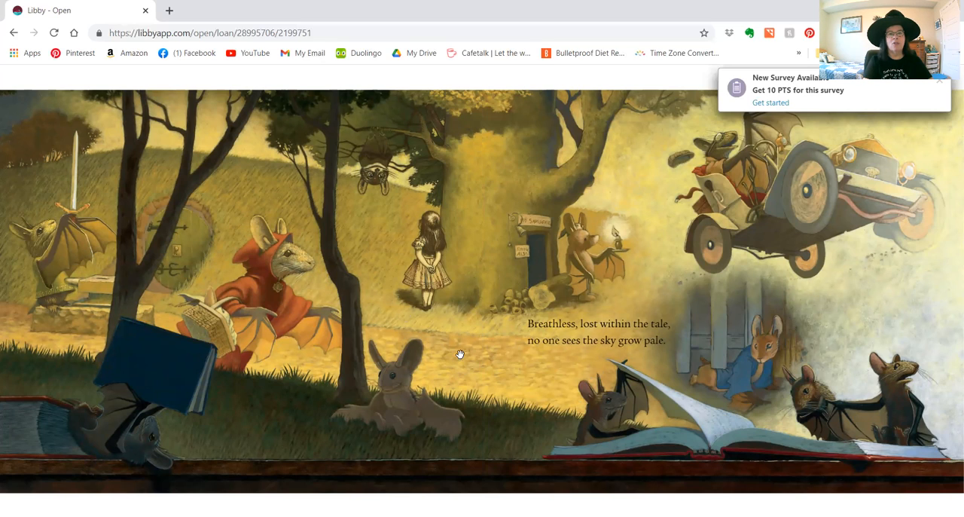